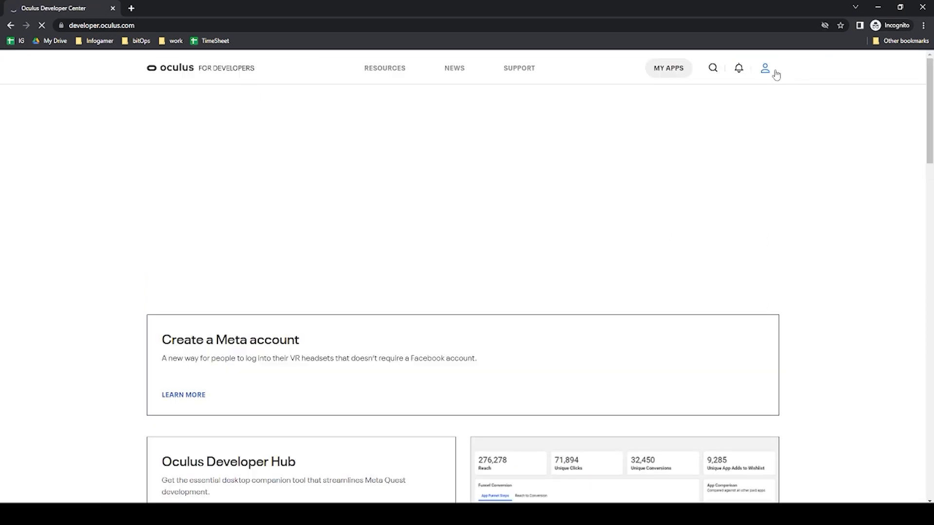
Start the Meta Quest developer sign-up from the account menu
left_click(765, 68)
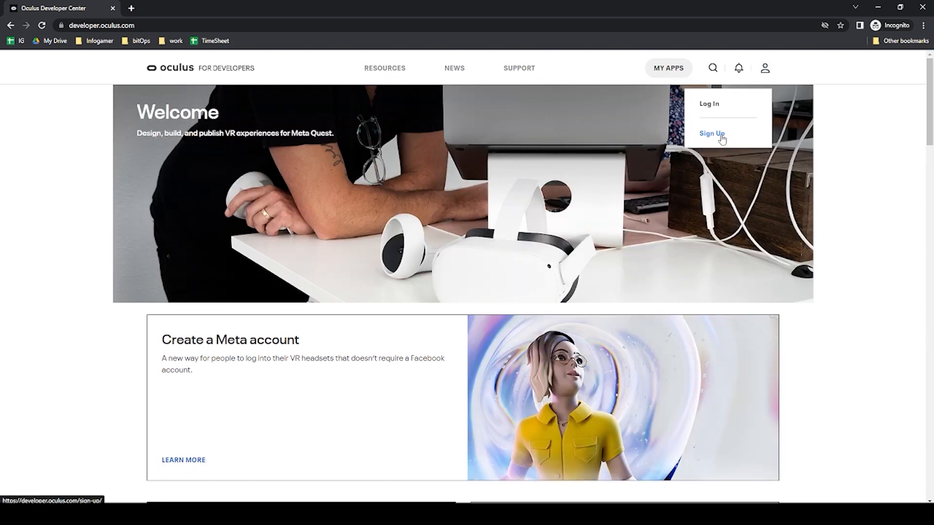
left_click(711, 133)
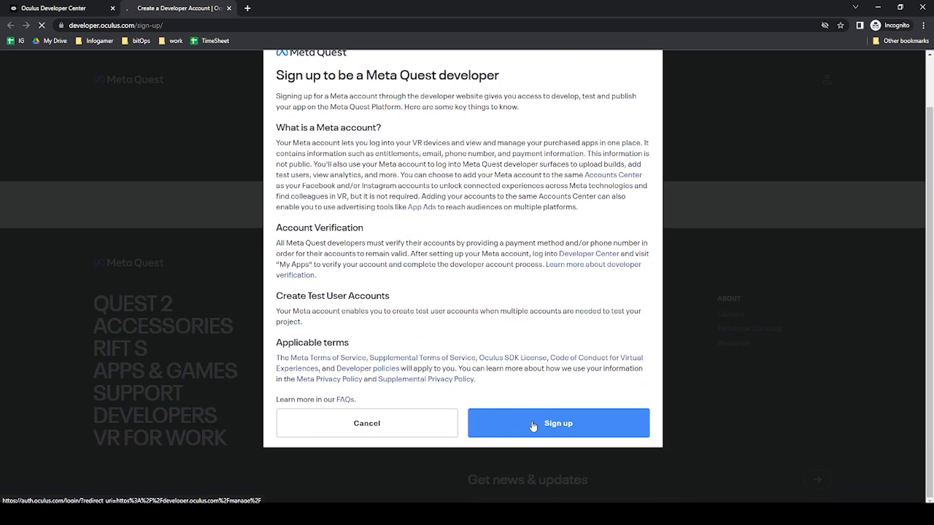
Proceed with sign-up, choosing to set up a Meta account with email using an existing Oculus account
left_click(557, 423)
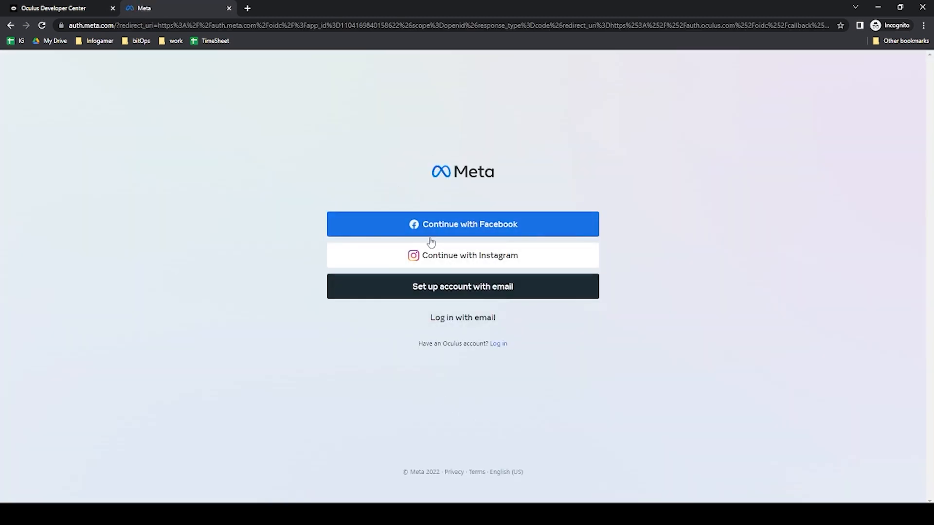
mouse_move(435, 303)
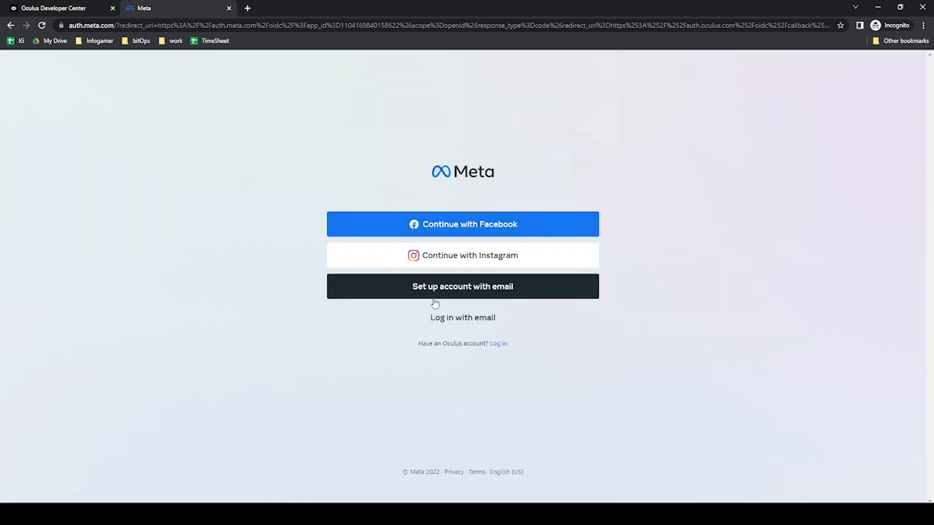
left_click(463, 286)
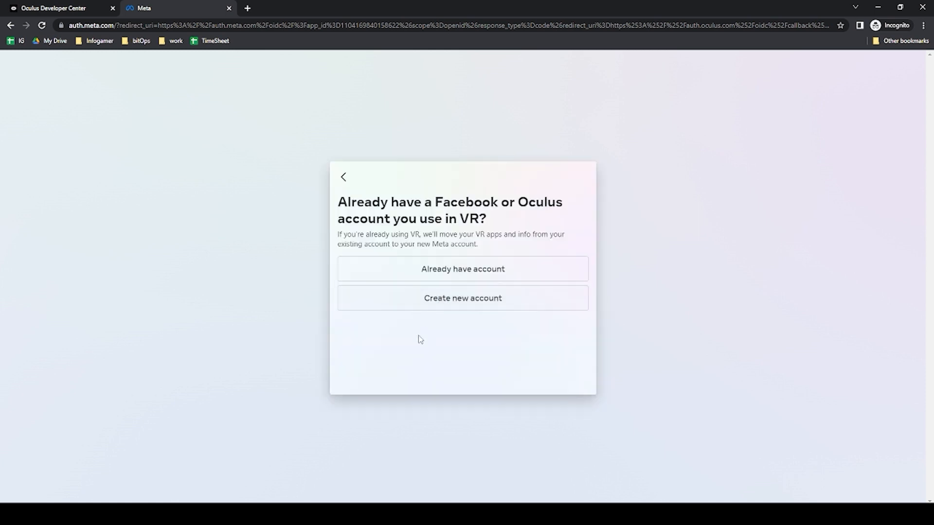
mouse_move(463, 277)
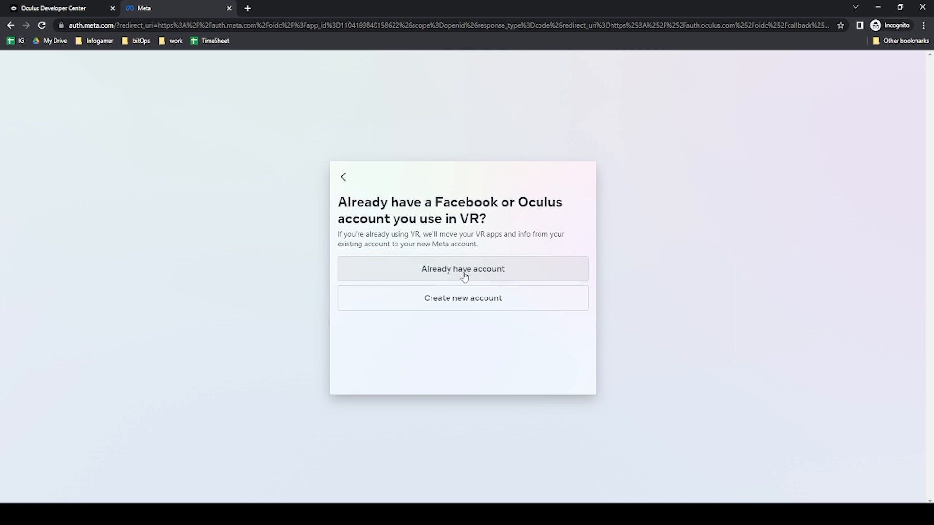
left_click(463, 269)
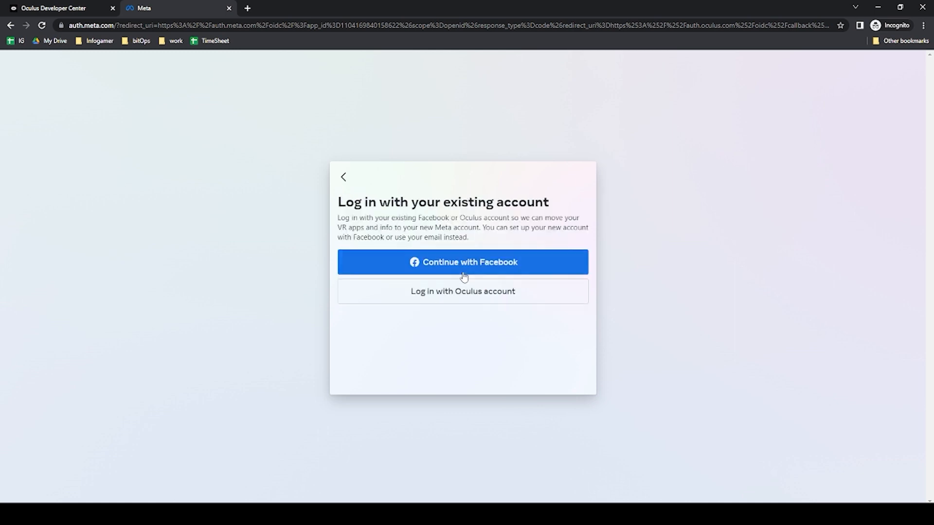
mouse_move(450, 300)
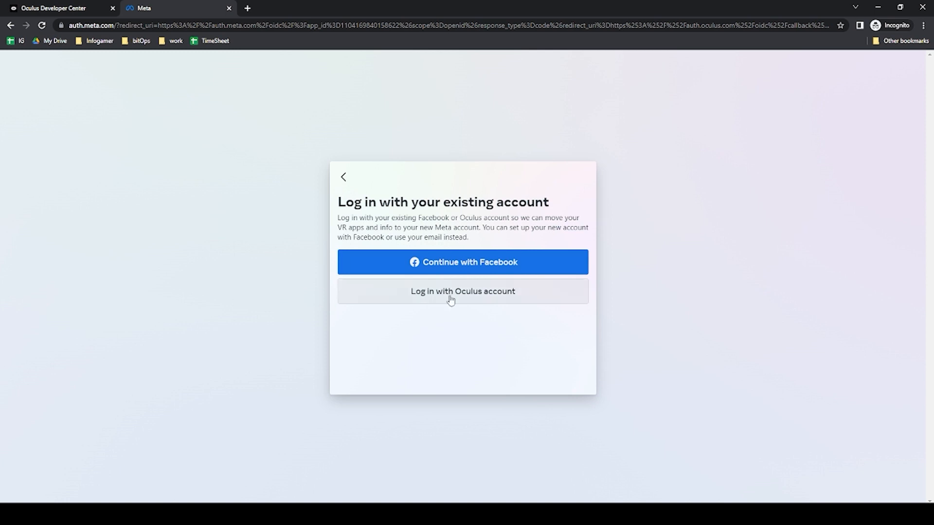
Log in with the existing Oculus credentials and continue through two-factor verification
left_click(462, 291)
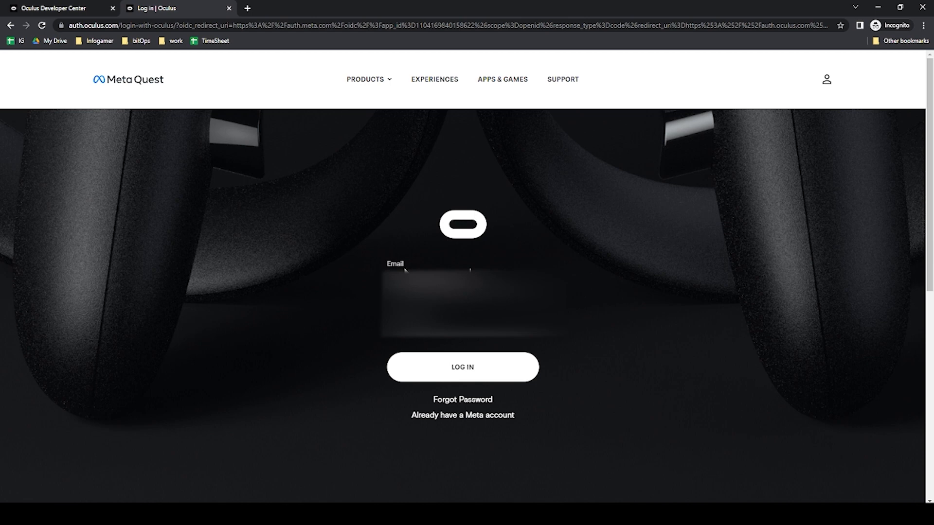
left_click(462, 367)
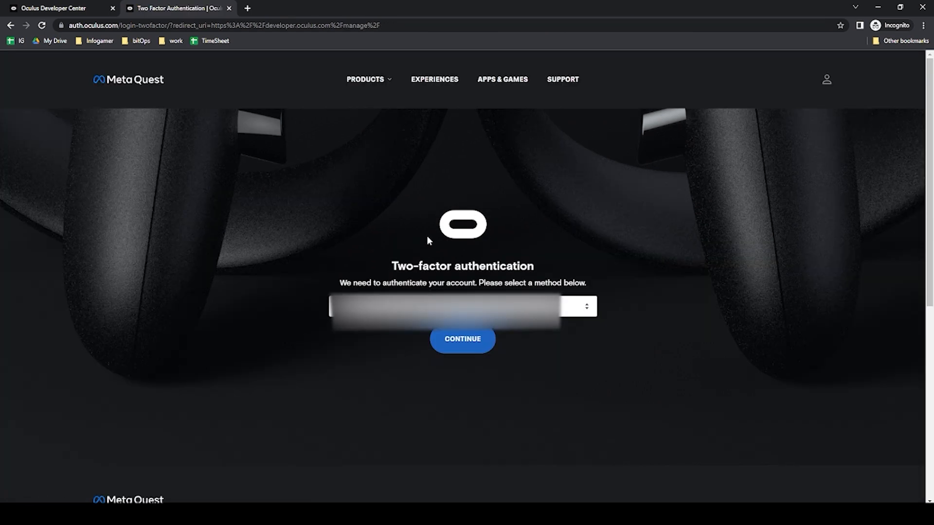
left_click(462, 338)
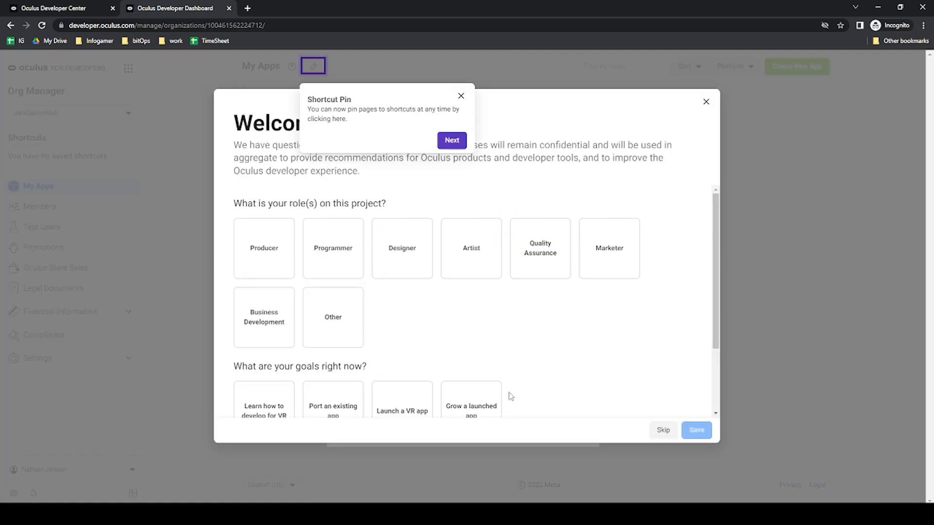
Mark Programmer, Designer and Artist as project roles and proceed to Meta account setup
left_click(333, 248)
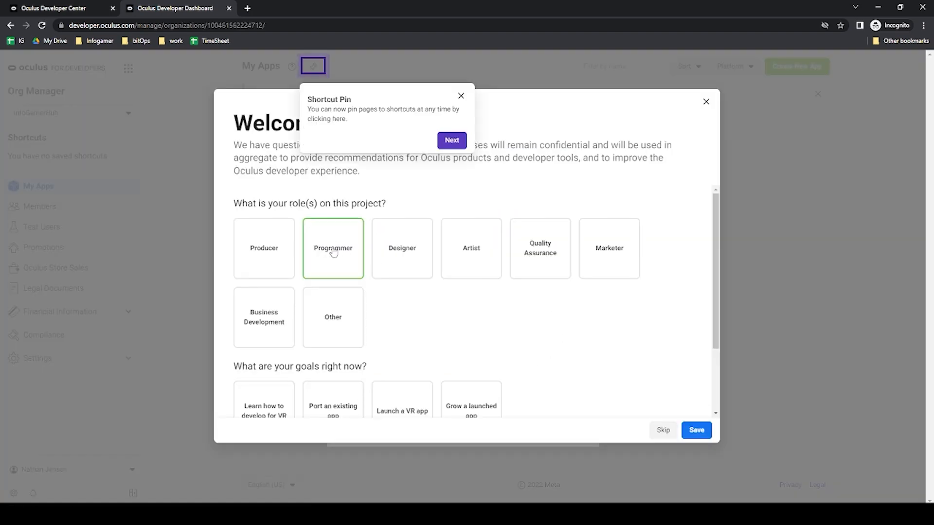
left_click(401, 248)
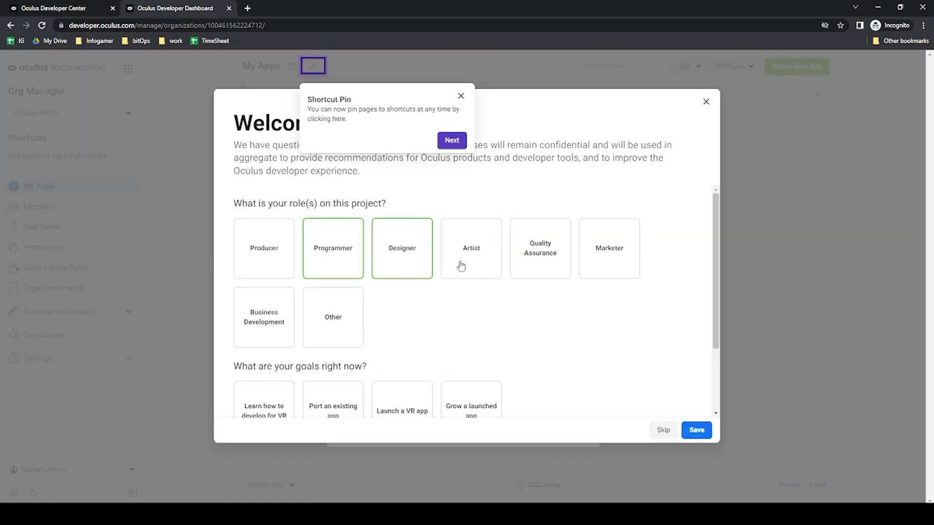
left_click(471, 248)
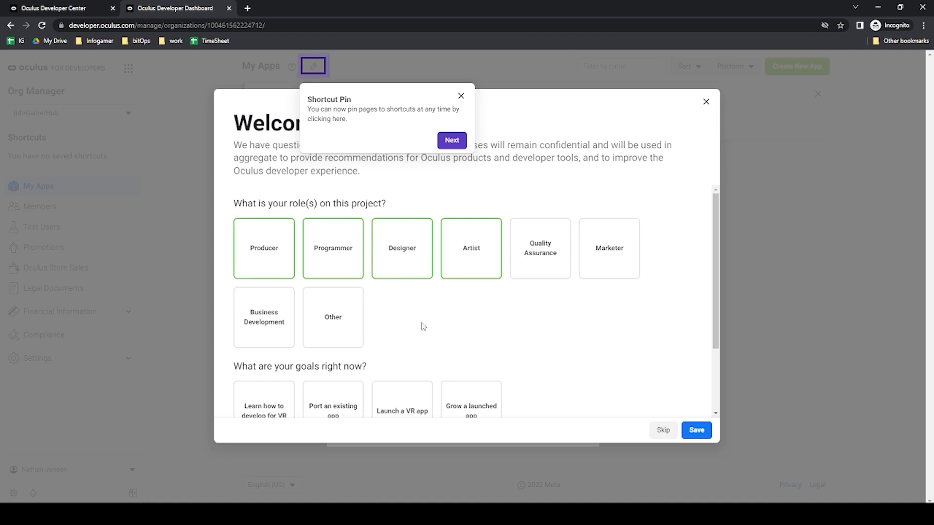
mouse_move(516, 277)
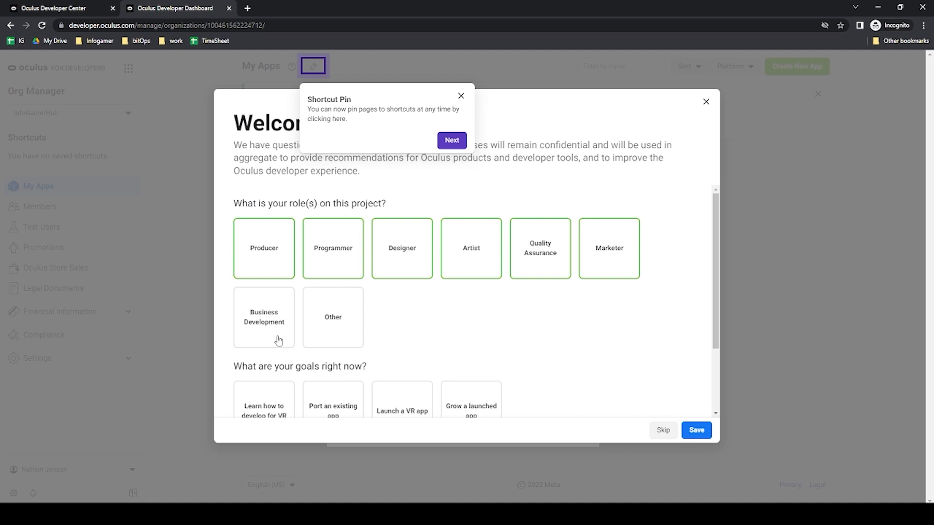
scroll("down", 3)
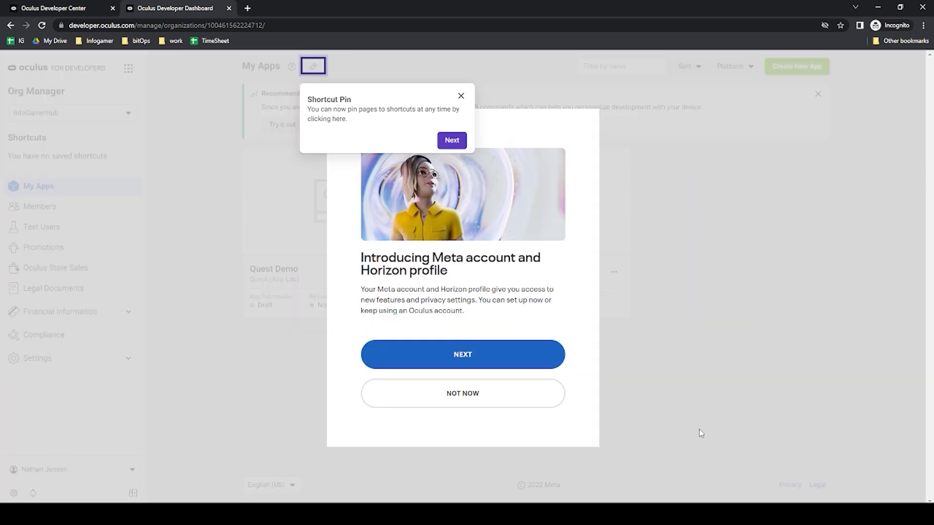
left_click(462, 354)
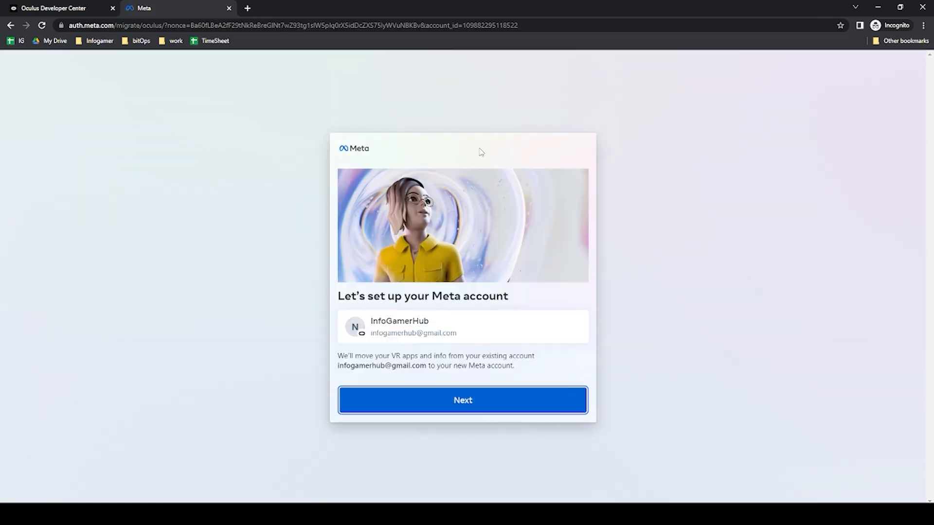
Begin the Meta account migration, confirming the birth date and the new Horizon profile
left_click(463, 400)
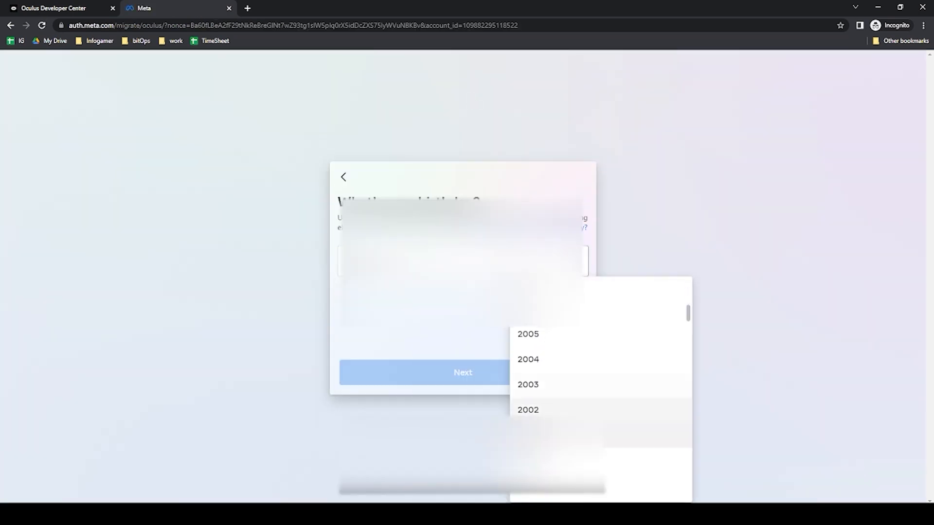
left_click(463, 372)
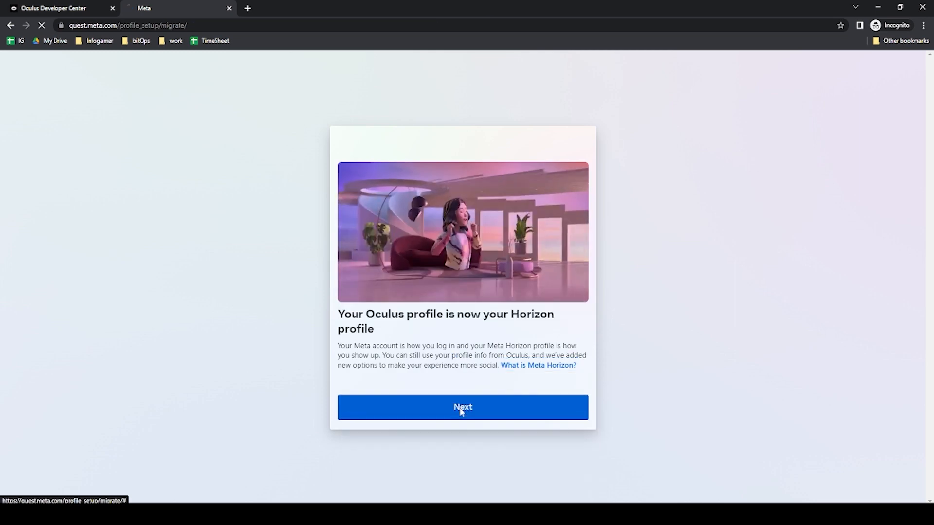
left_click(463, 407)
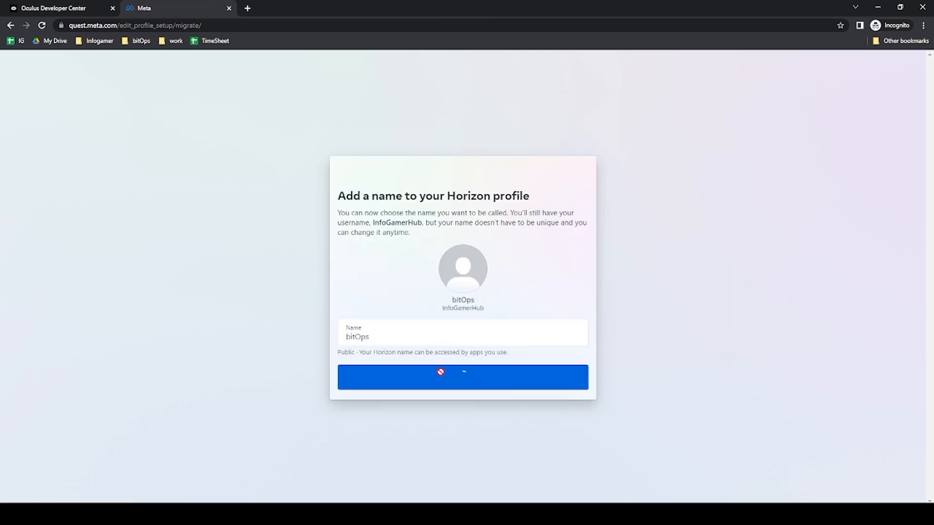
Keep the profile name, choose Open to everyone privacy and accept to finish setup
left_click(462, 378)
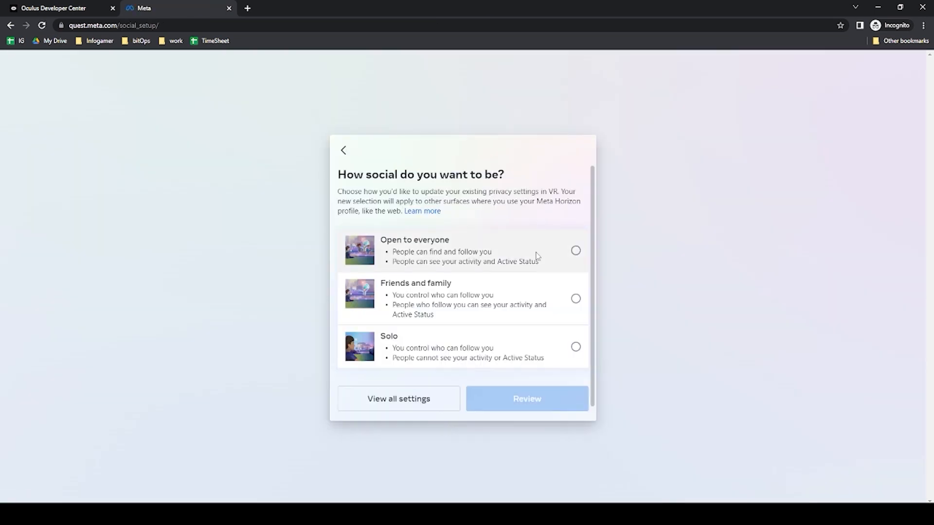
left_click(526, 398)
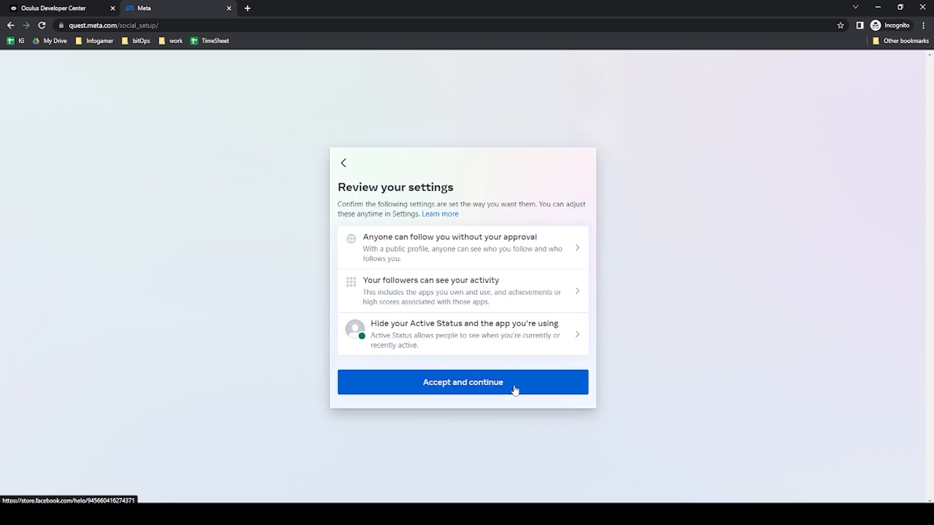
left_click(463, 382)
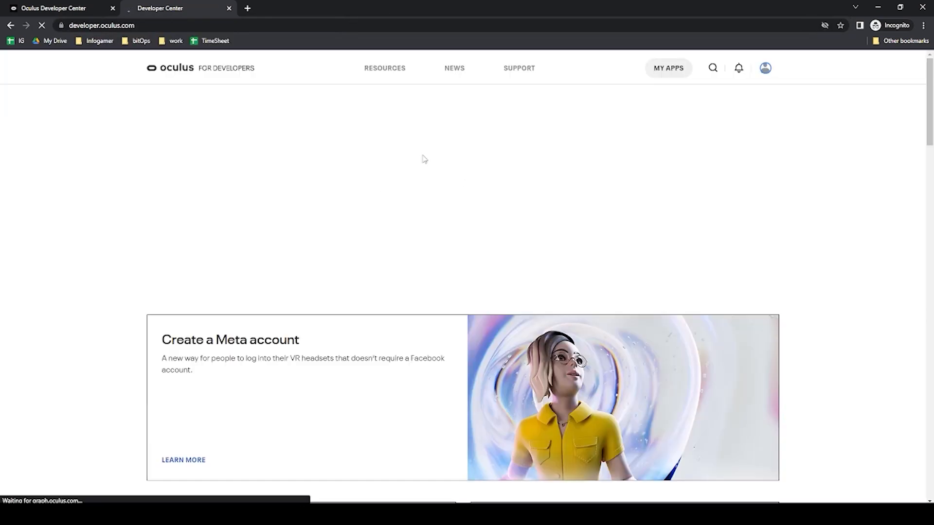
Show My Apps listing Quest Demo and Rift Demo and dismiss the Permissions 2.0 notice
left_click(667, 68)
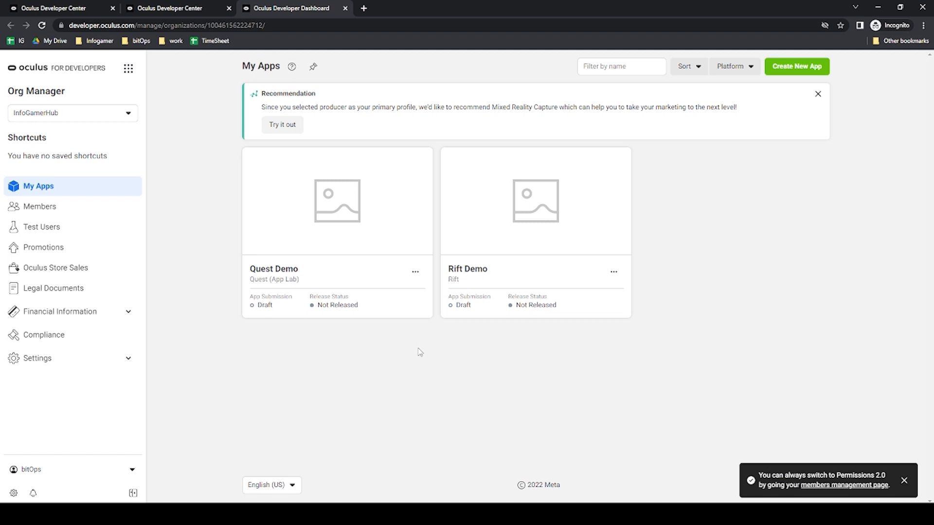
mouse_move(415, 360)
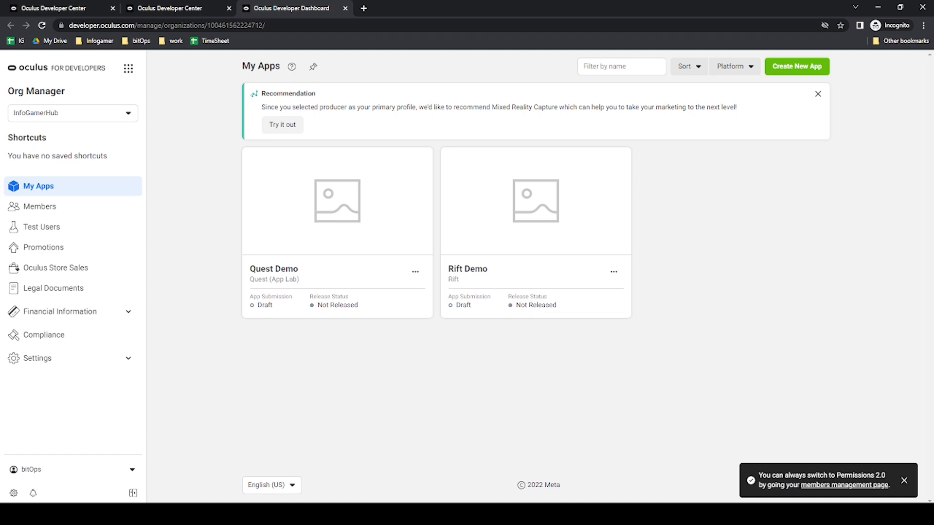
left_click(904, 482)
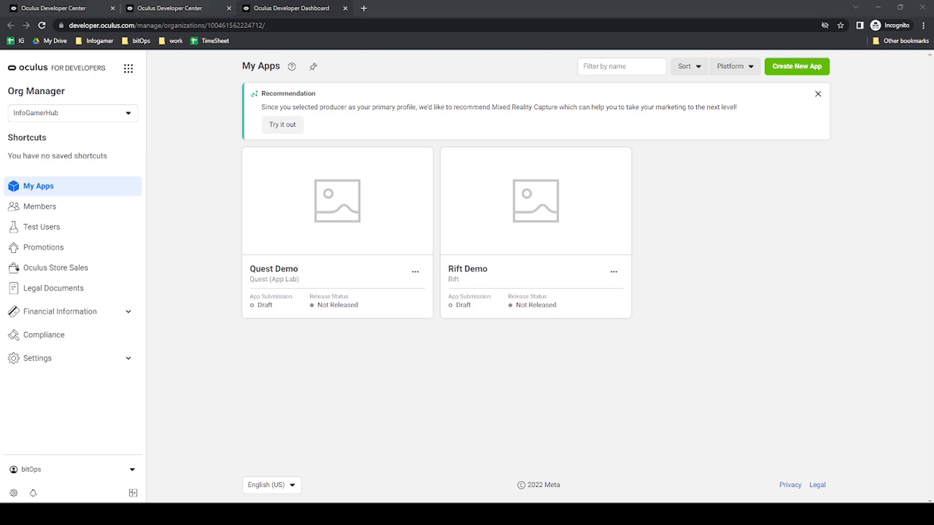